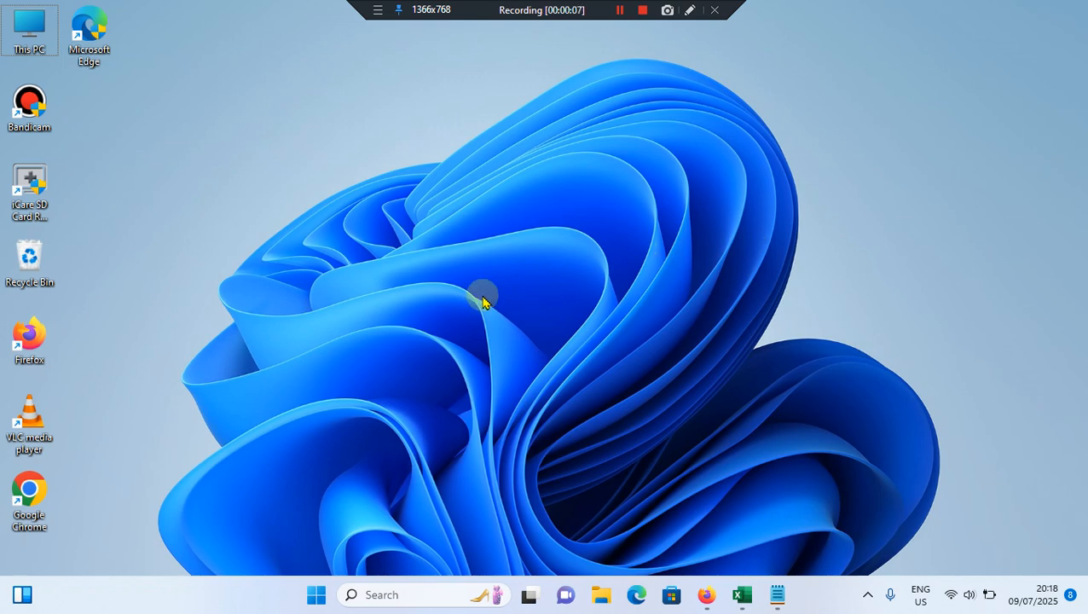
# Launch the Settings app from the Start menu.
pyautogui.click(316, 594)
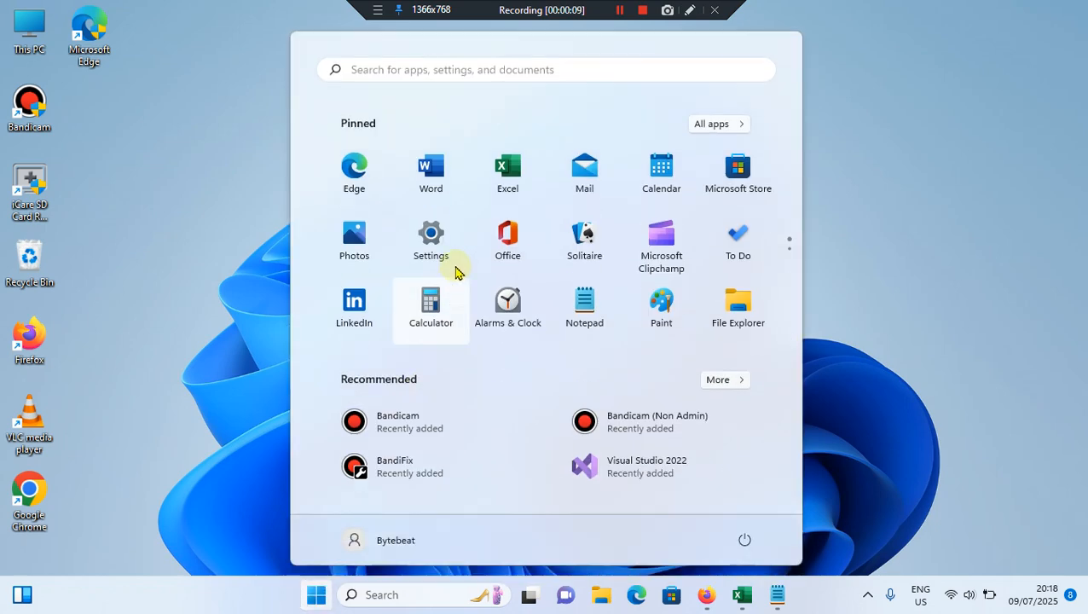
pyautogui.click(430, 239)
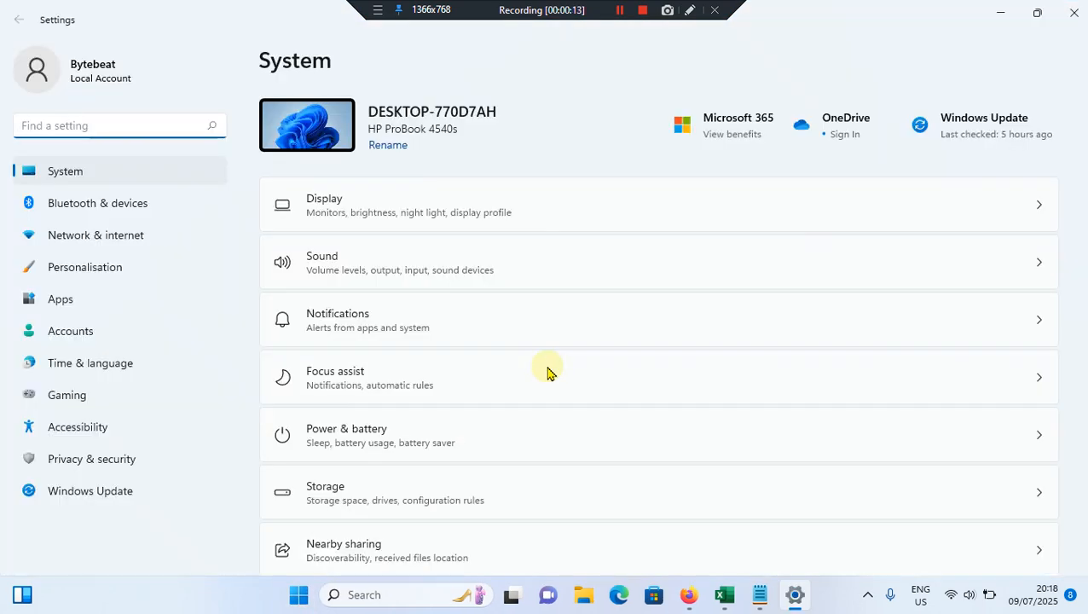
pyautogui.moveTo(231, 283)
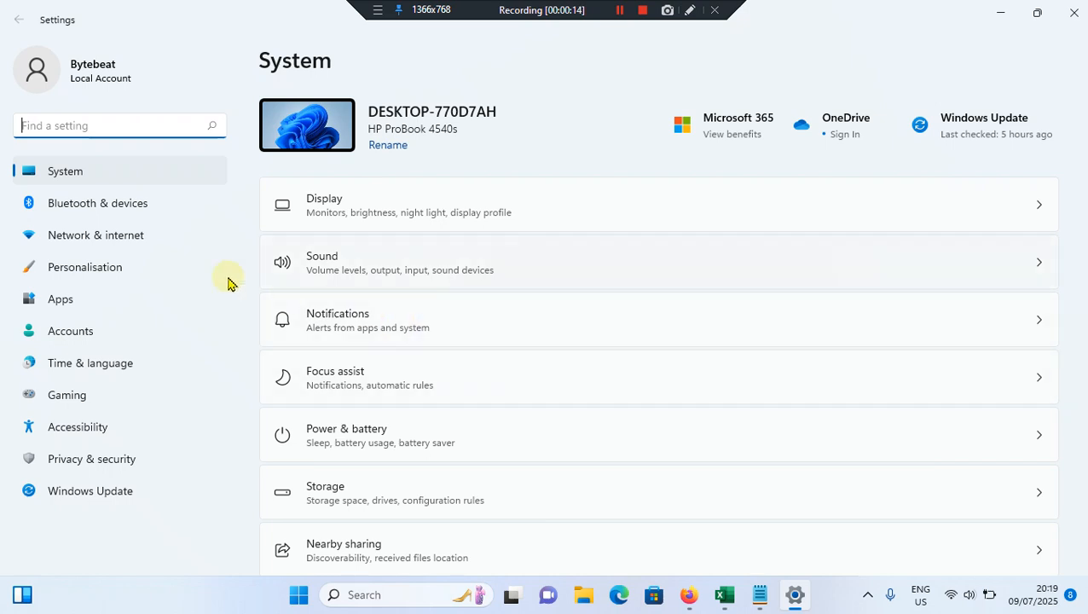
# Try pairing a Bluetooth device via Bluetooth & devices > Add device > Bluetooth.
pyautogui.click(97, 202)
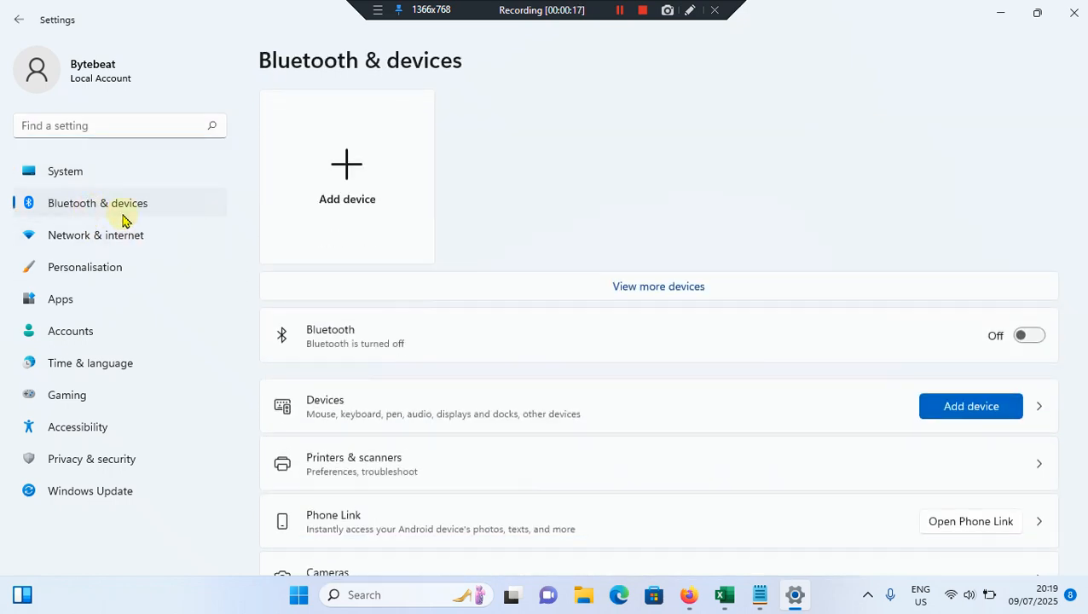
pyautogui.click(346, 176)
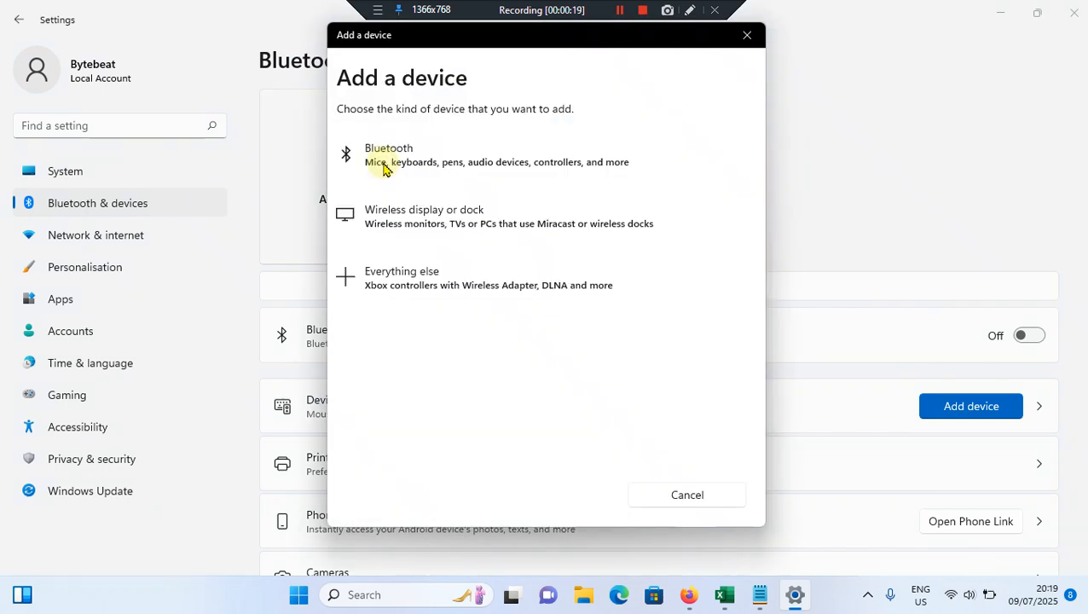
pyautogui.moveTo(418, 160)
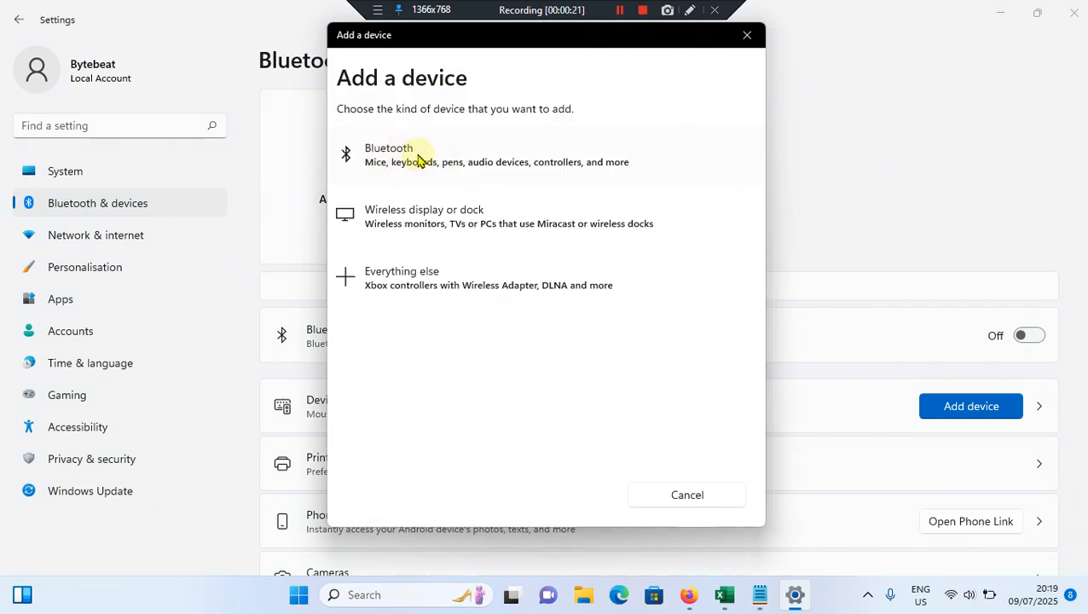
pyautogui.click(418, 155)
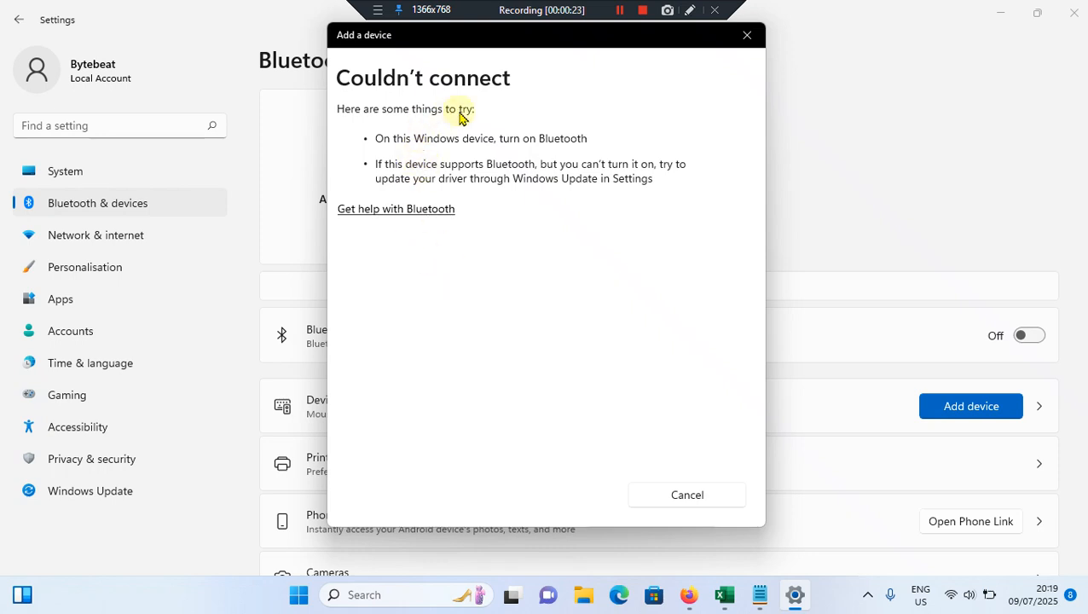
pyautogui.moveTo(497, 100)
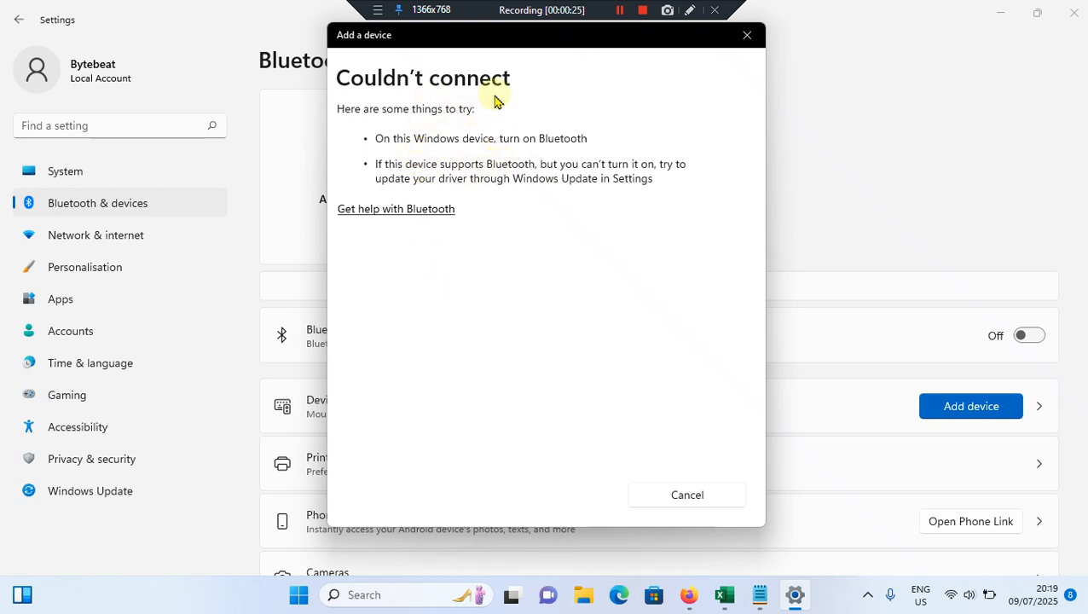
pyautogui.moveTo(533, 135)
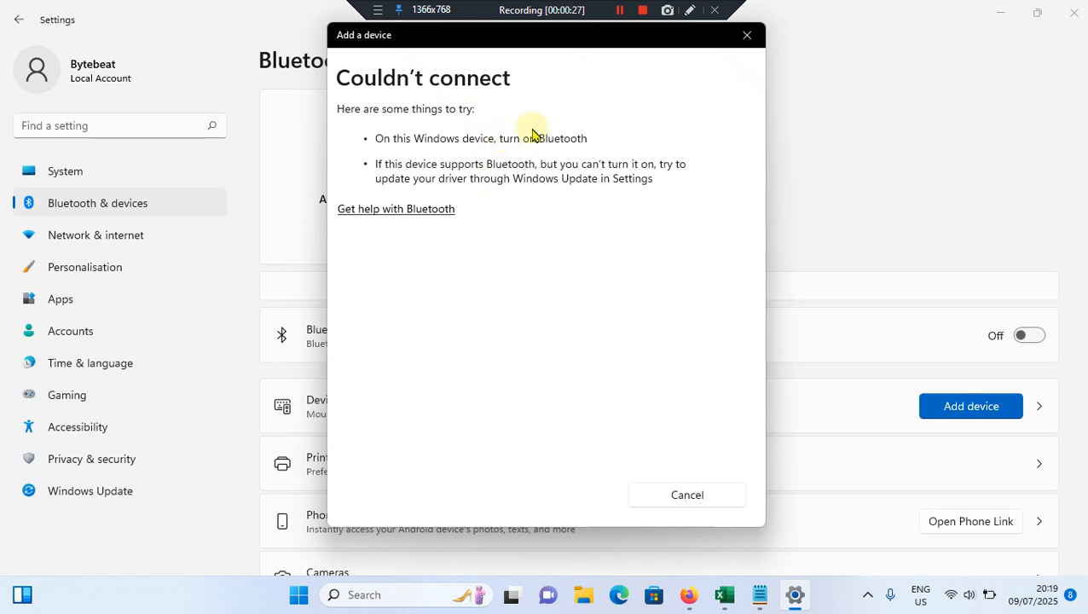
pyautogui.moveTo(590, 157)
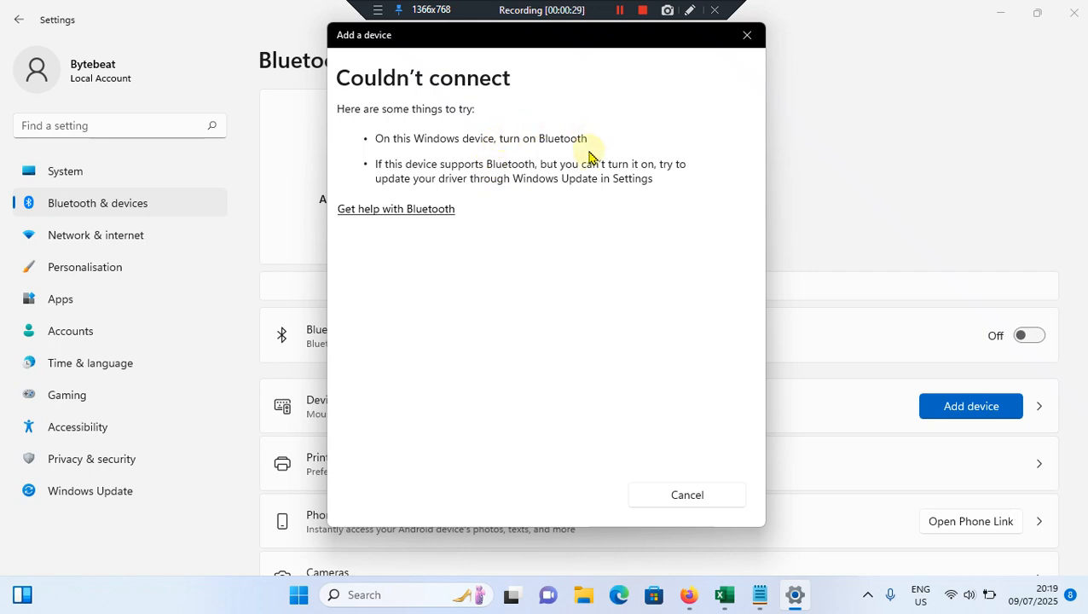
pyautogui.moveTo(654, 270)
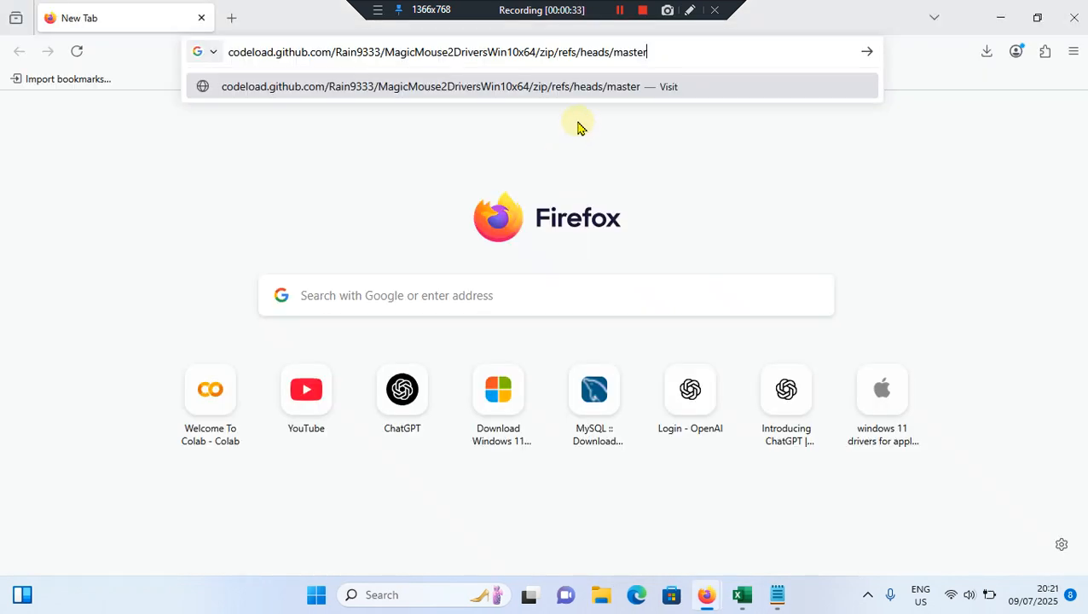
pyautogui.moveTo(499, 52)
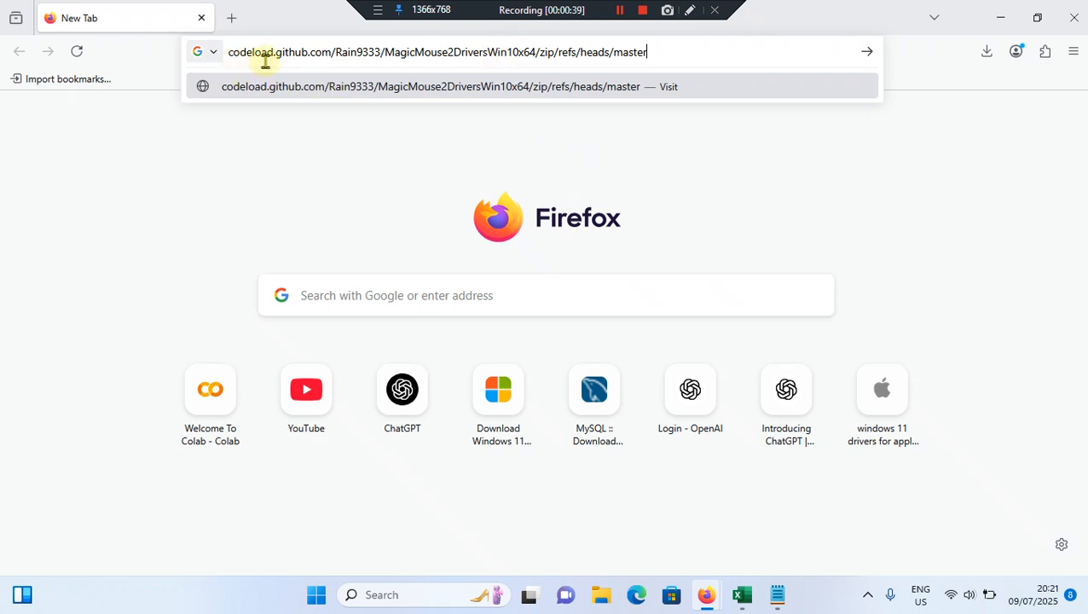
pyautogui.moveTo(353, 74)
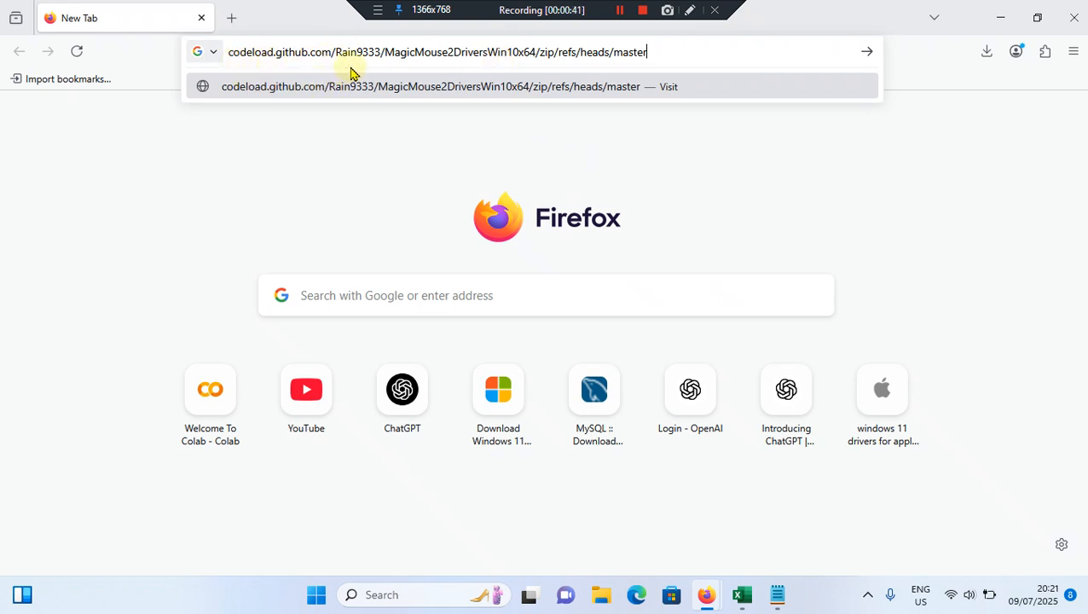
pyautogui.moveTo(444, 75)
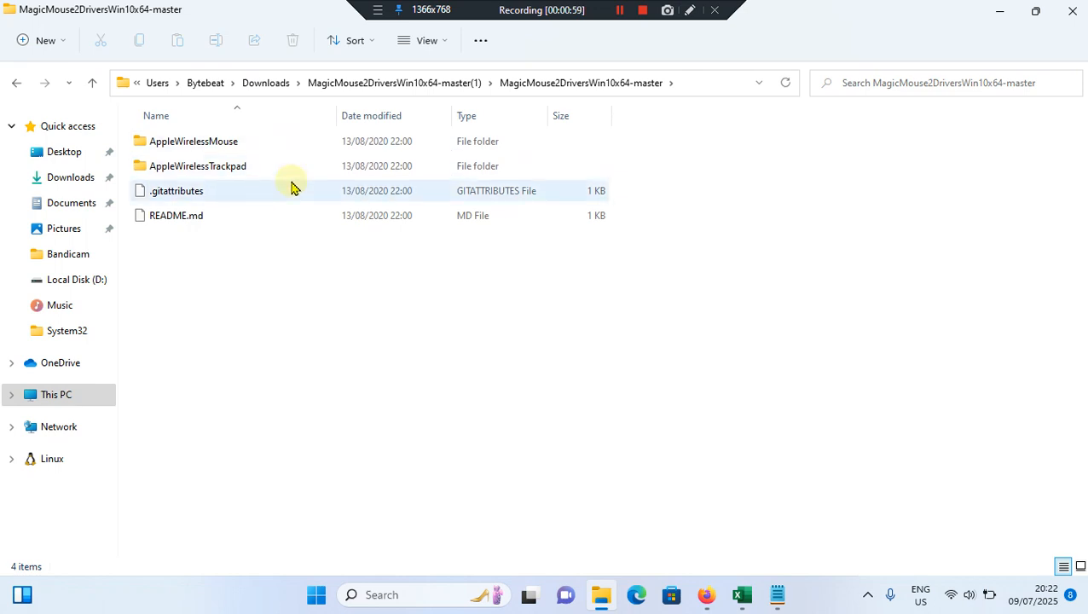
pyautogui.moveTo(311, 263)
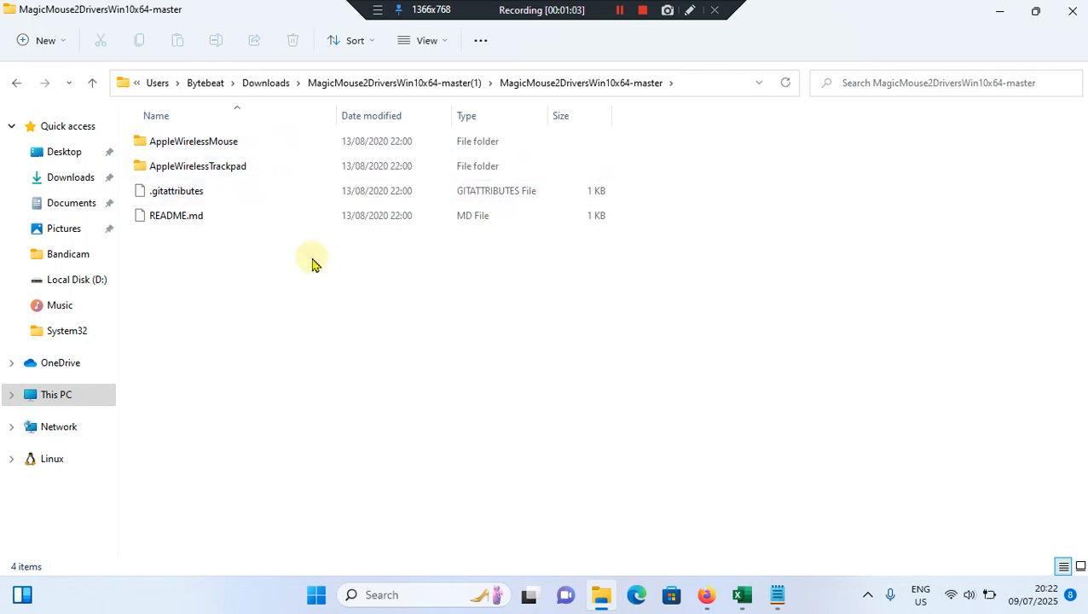
pyautogui.click(197, 165)
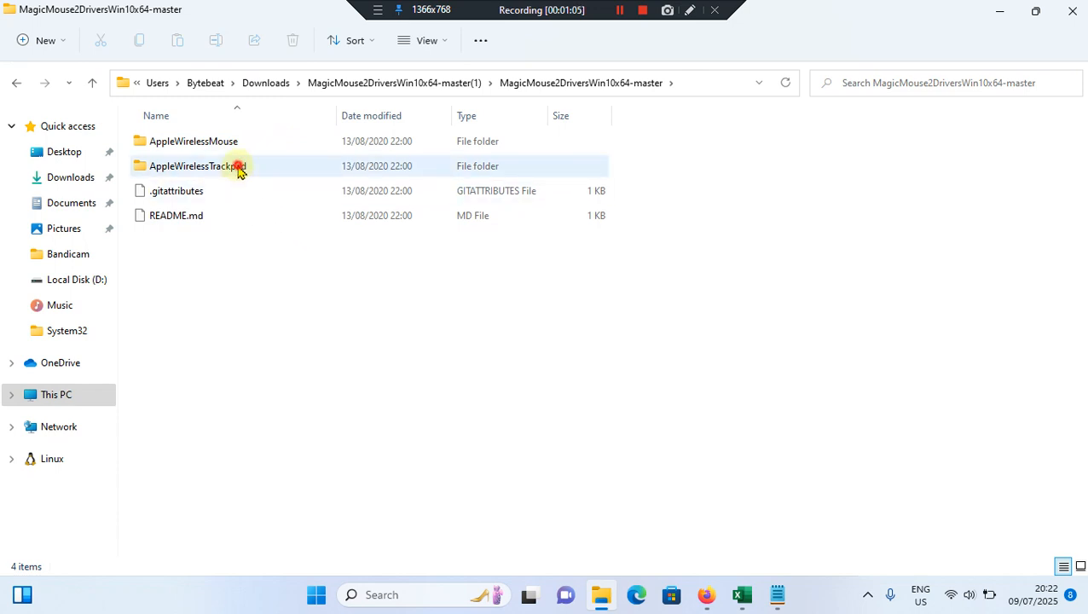
pyautogui.click(260, 266)
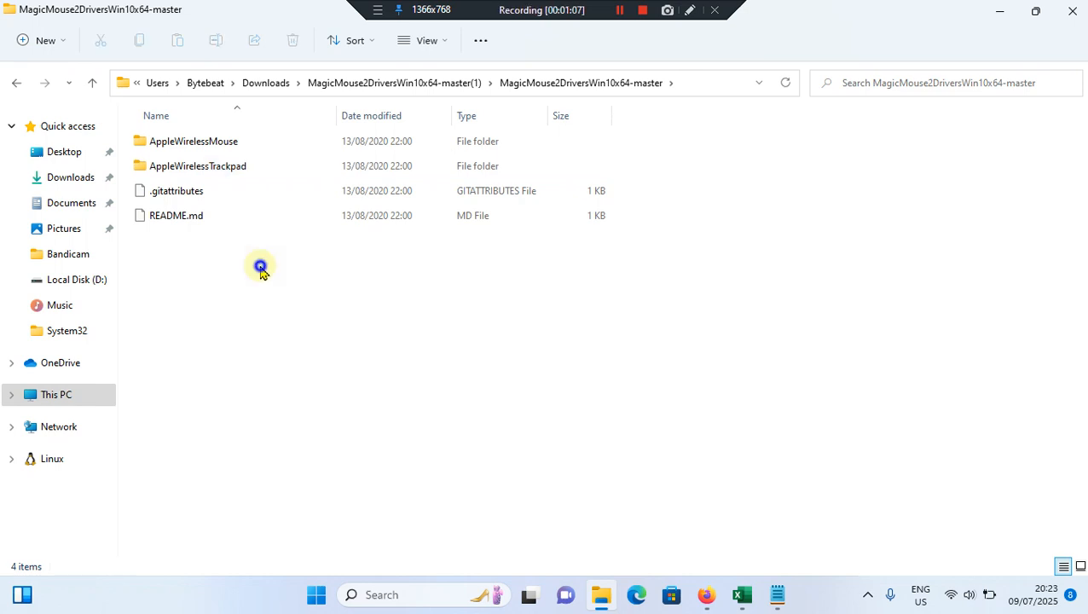
pyautogui.moveTo(193, 141)
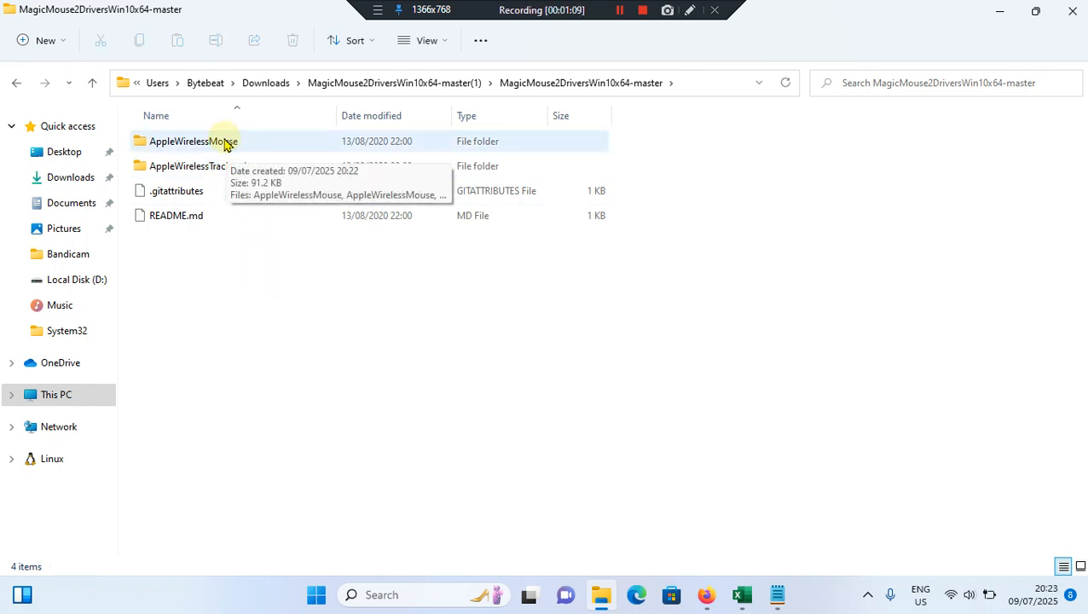
# Enter the AppleWirelessMouse folder and expand the full action menu for its .inf file.
pyautogui.doubleClick(192, 140)
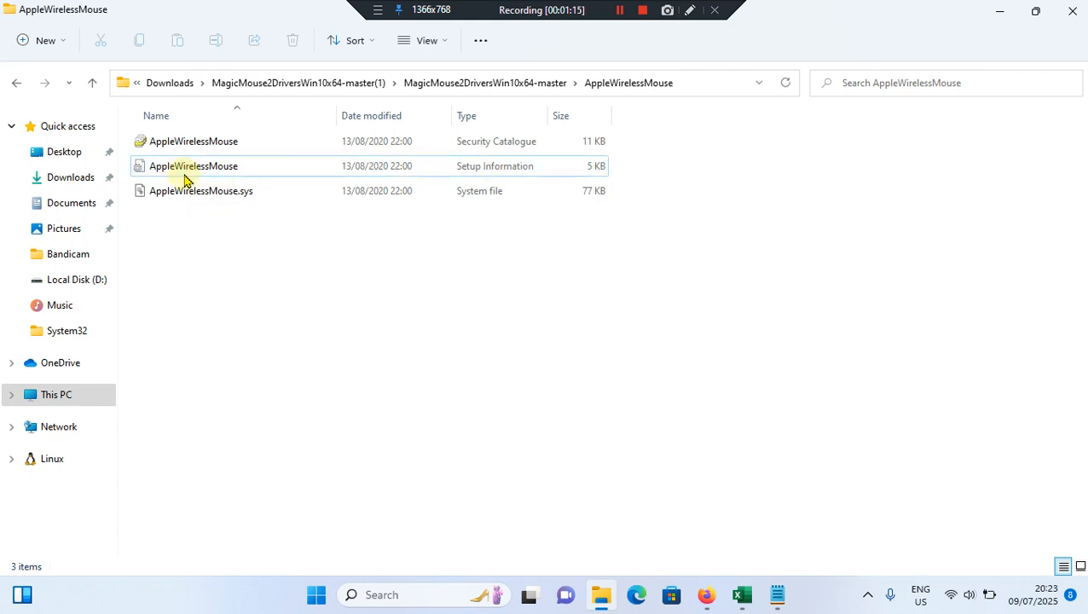
pyautogui.moveTo(609, 165)
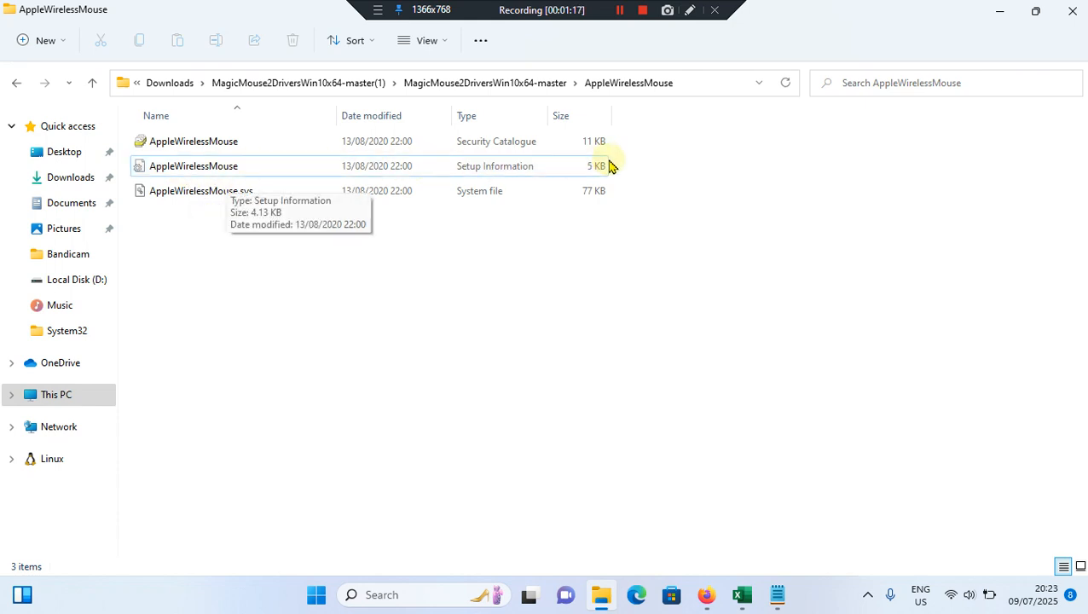
pyautogui.rightClick(193, 165)
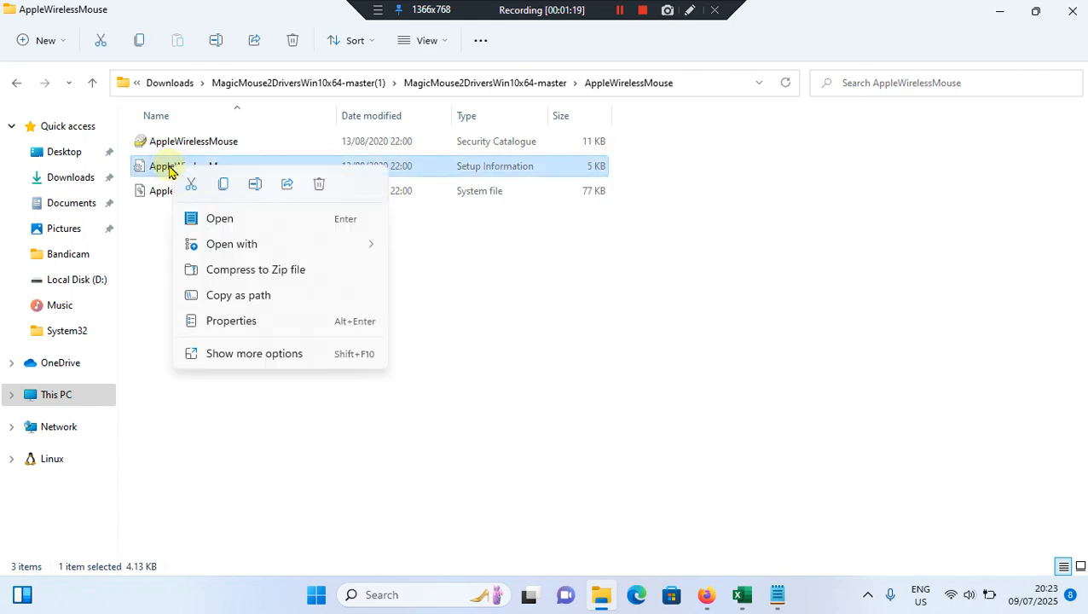
pyautogui.click(254, 353)
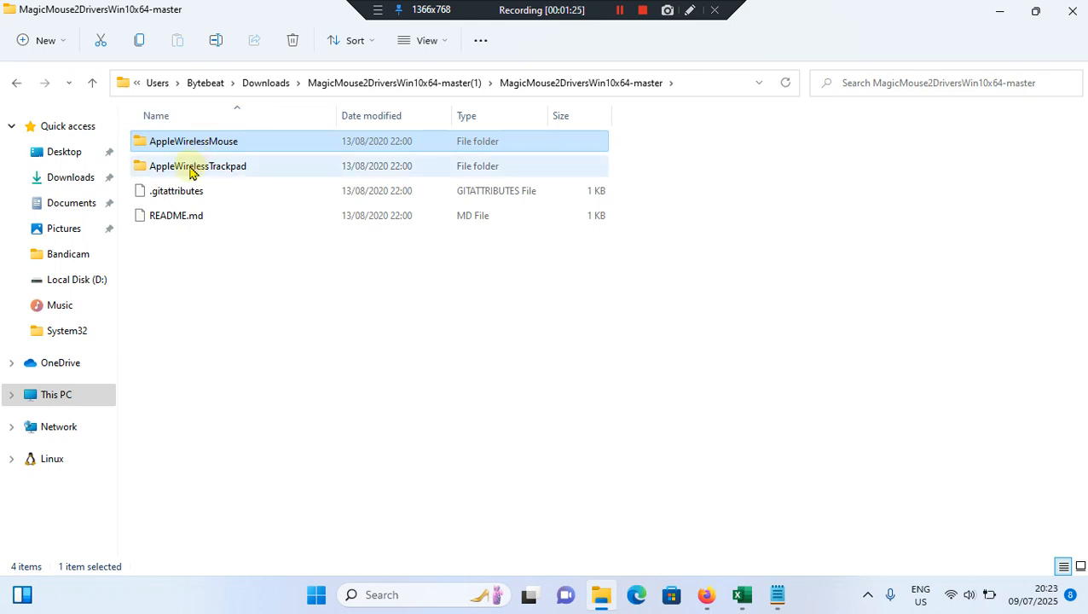
# Enter the AppleWirelessTrackpad folder and bring up actions for its .inf setup file.
pyautogui.doubleClick(197, 166)
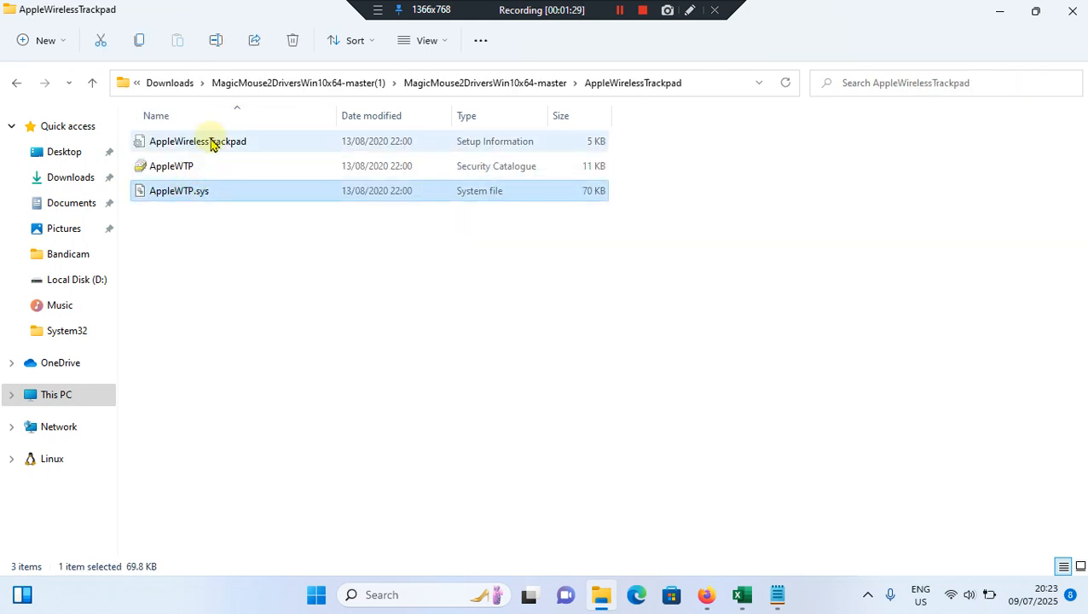
pyautogui.click(197, 140)
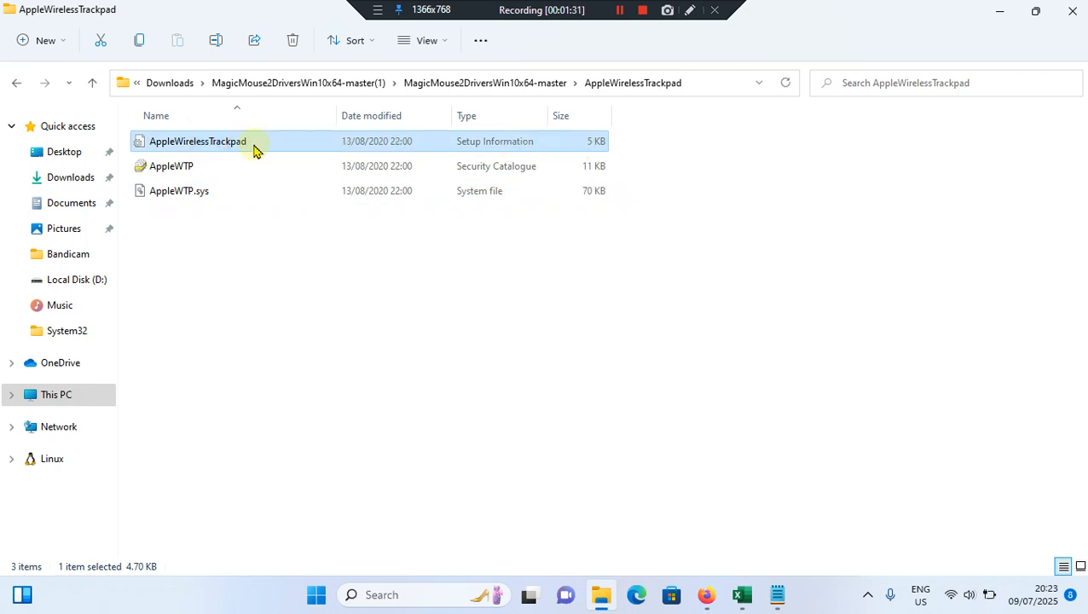
pyautogui.rightClick(197, 140)
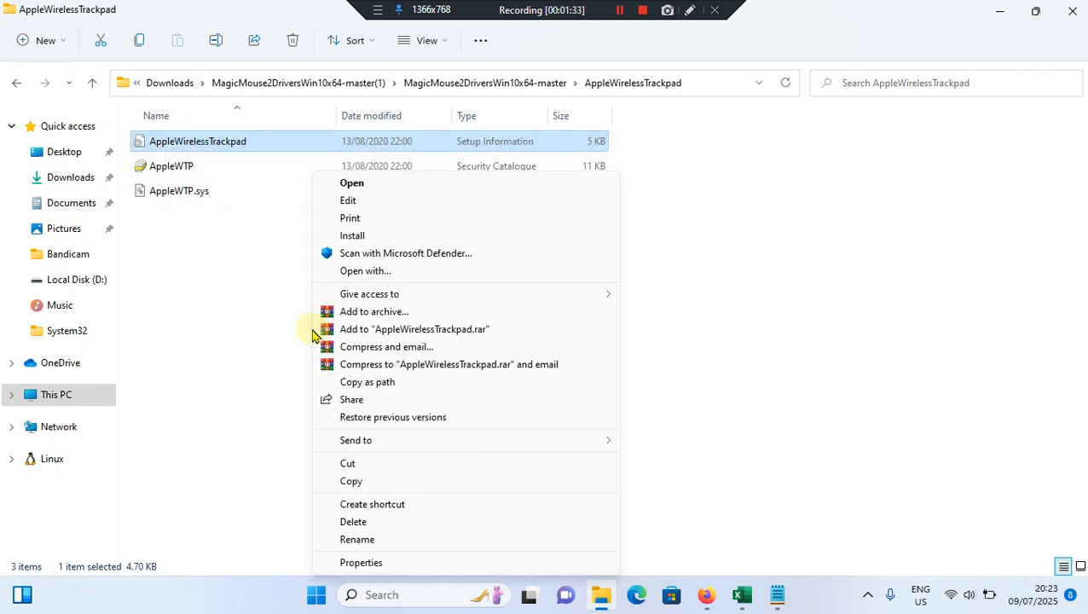
pyautogui.moveTo(240, 230)
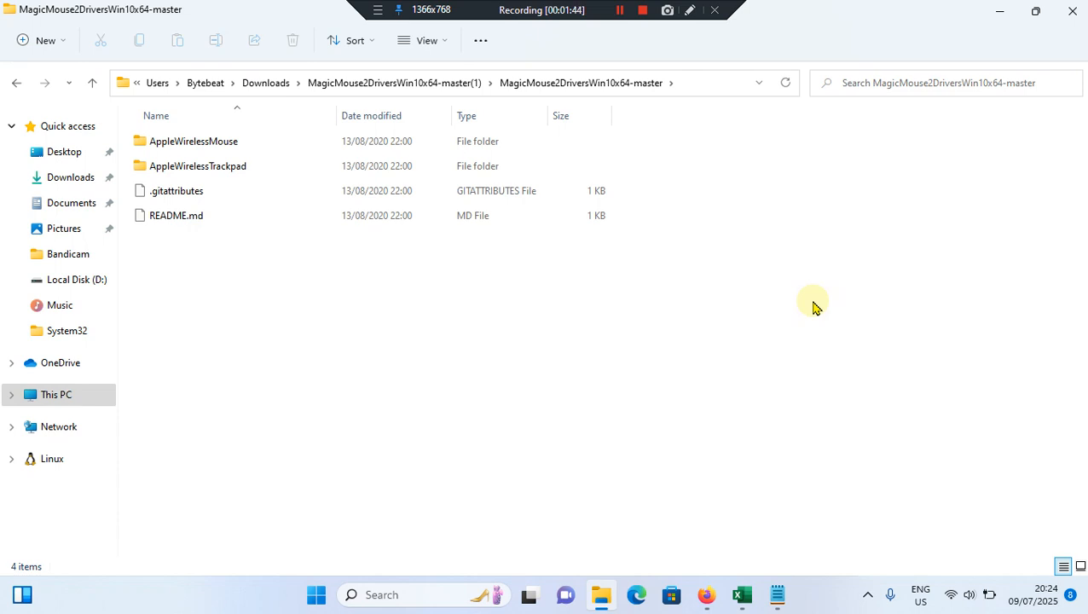
pyautogui.moveTo(697, 296)
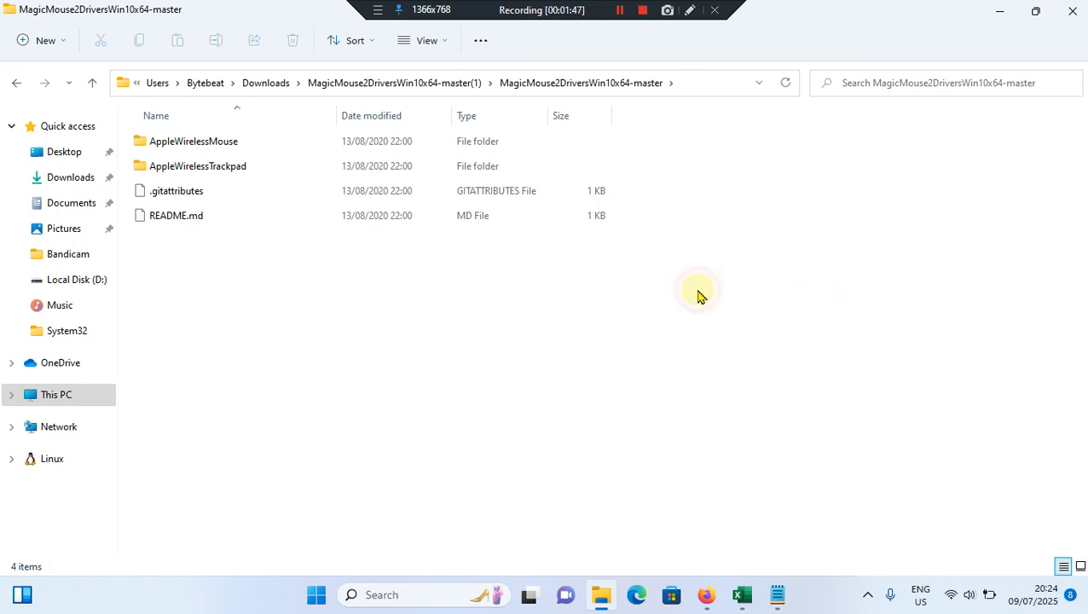